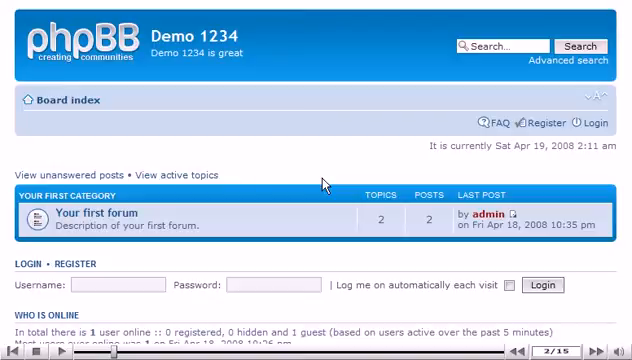
Step: Open the Demo 1234 board's registration terms from the header Register link
click(544, 122)
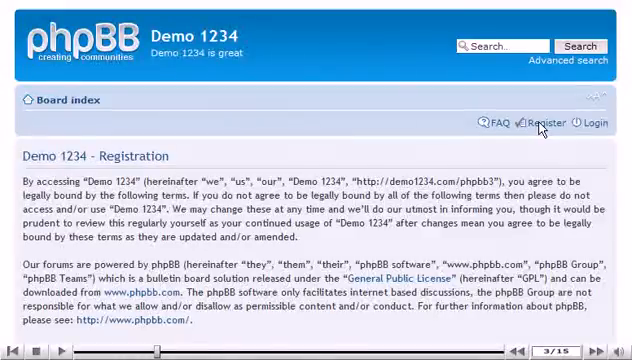
Step: Scroll through the usage agreement to reach the agree-to-terms button
scroll(down, 3)
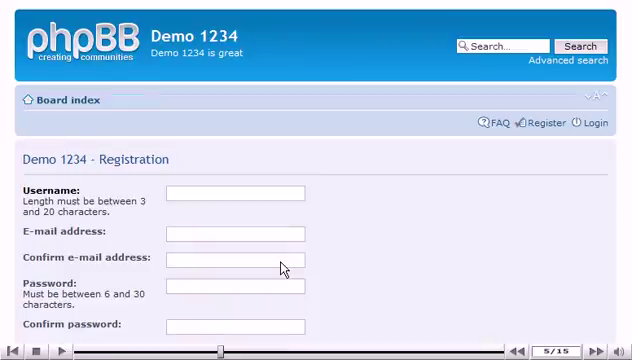
Step: Enter username johndoe, matching e-mail twice and password with confirmation
click(235, 193)
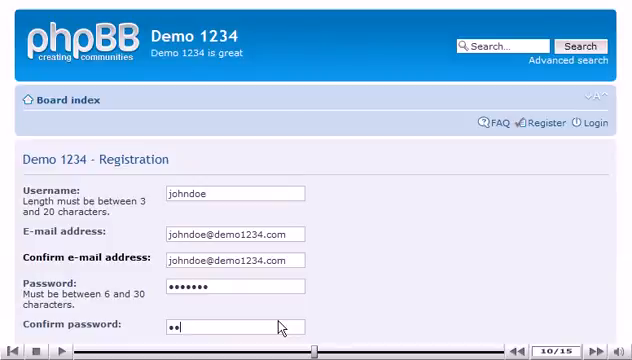
scroll(down, 3)
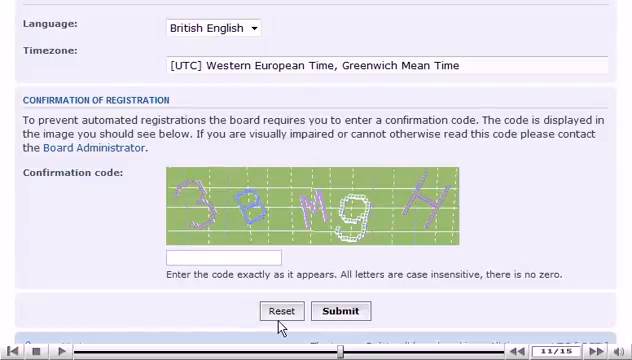
Step: Type the CAPTCHA confirmation code and submit the johndoe registration
text(3)
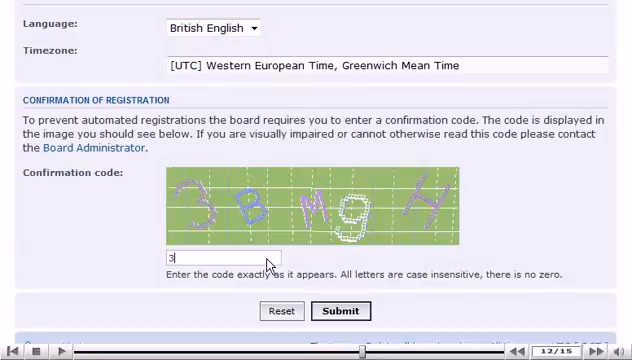
click(340, 310)
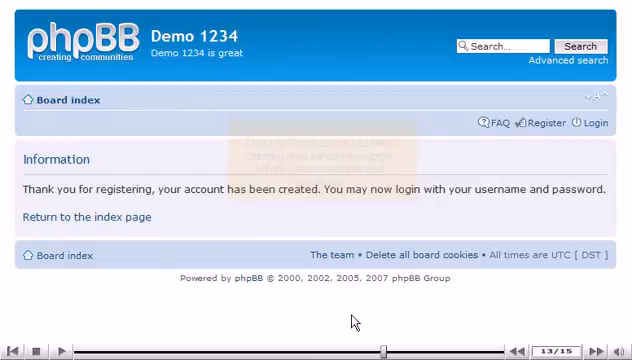
Step: Go back to the Demo 1234 board index after the account-created message
click(66, 99)
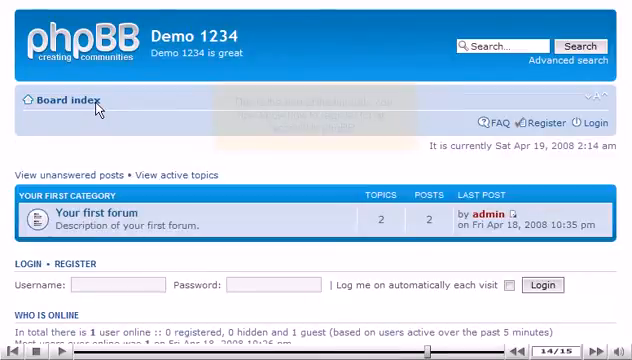